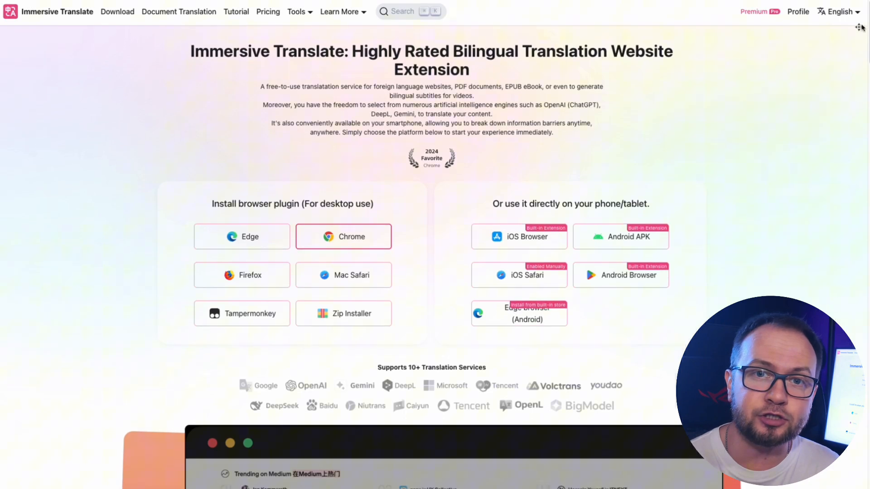
Scroll past the install options to the supported services and demo video section.
{"action": "scroll", "scroll_direction": "down", "scroll_amount": 3}
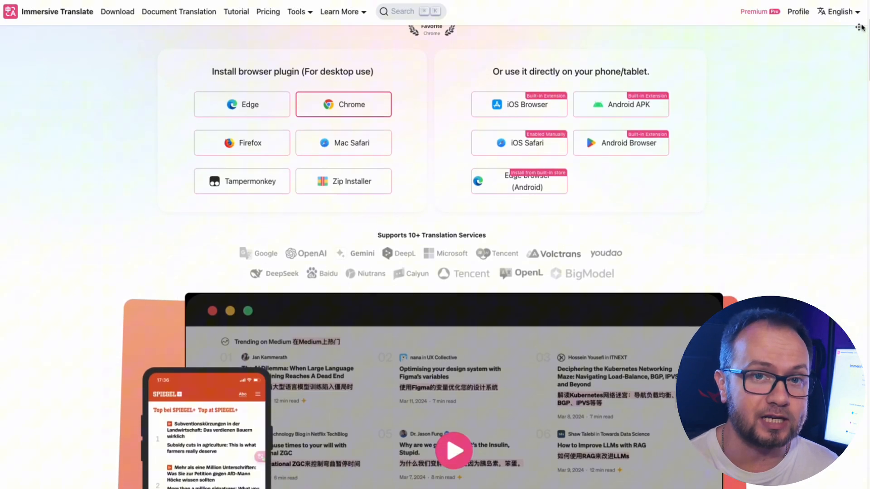
{"action": "scroll", "scroll_direction": "down", "scroll_amount": 3}
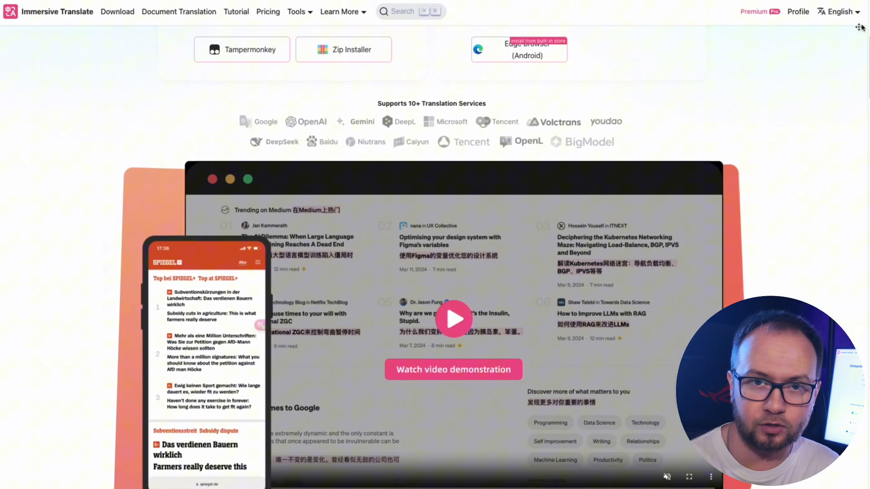
{"action": "scroll", "scroll_direction": "down", "scroll_amount": 3}
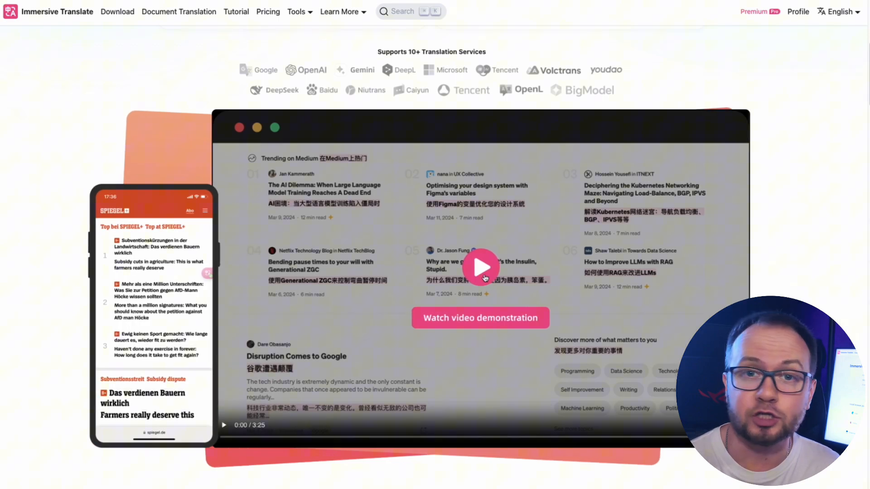
Play the demo video covering the official site and a Japanese recipe article.
{"action": "left_click", "coordinate": [480, 267]}
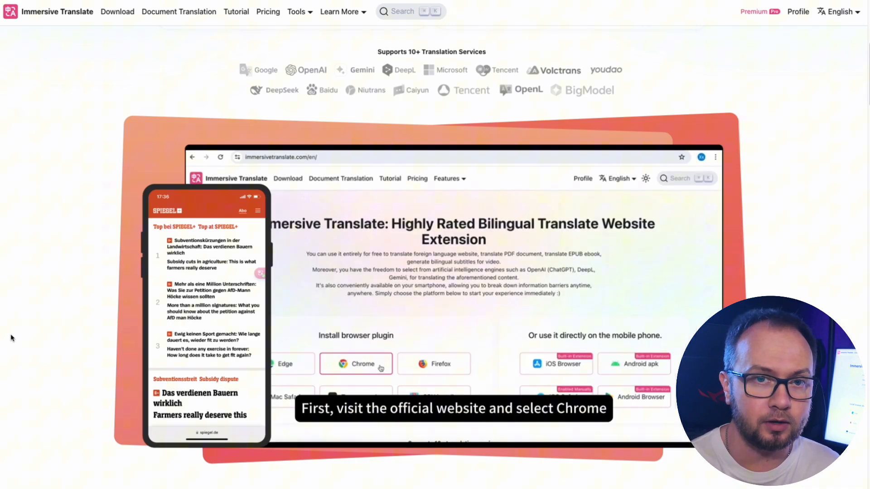
{"action": "left_click", "coordinate": [356, 364]}
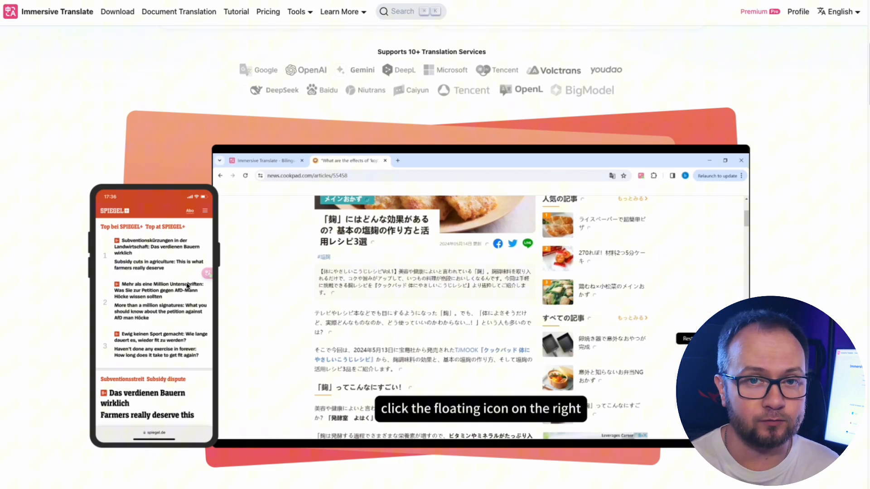
Watch the bilingual Japanese article translation and the Translation Services options page.
{"action": "left_click", "coordinate": [642, 175]}
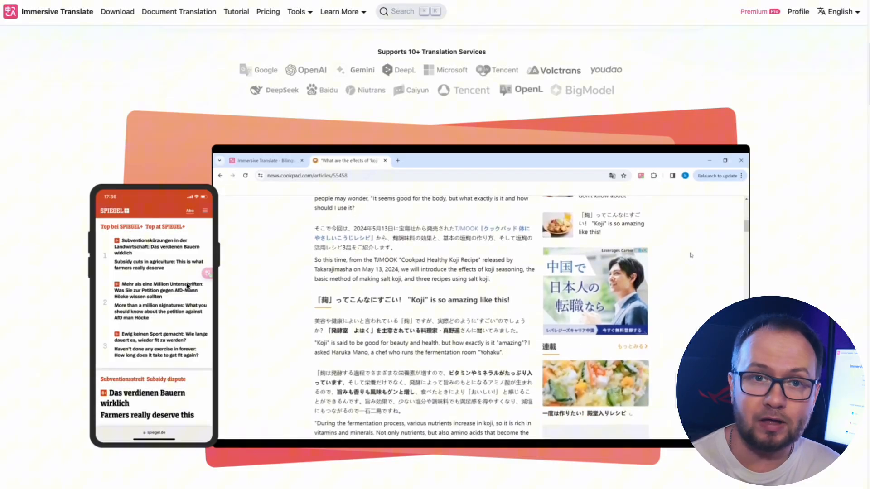
{"action": "left_click", "coordinate": [640, 176]}
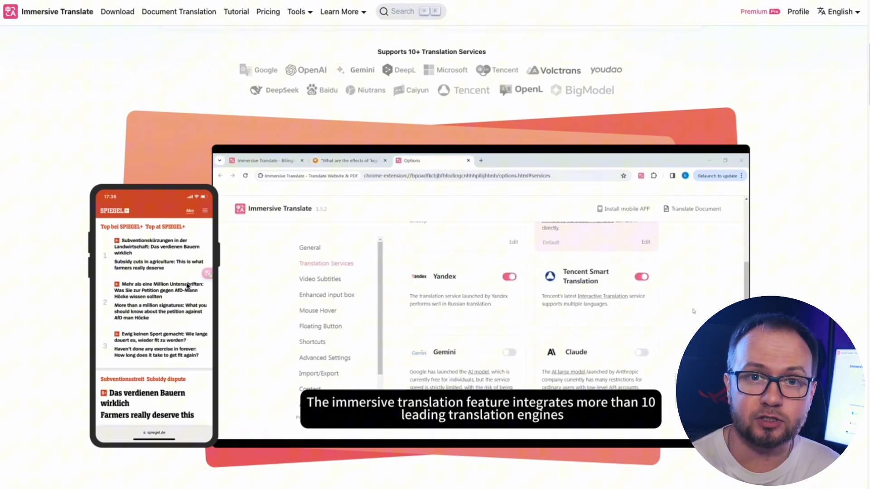
Watch the demo reach YouTube with auto-enabled bilingual captions in the extension popup.
{"action": "scroll", "scroll_direction": "down", "scroll_amount": 3}
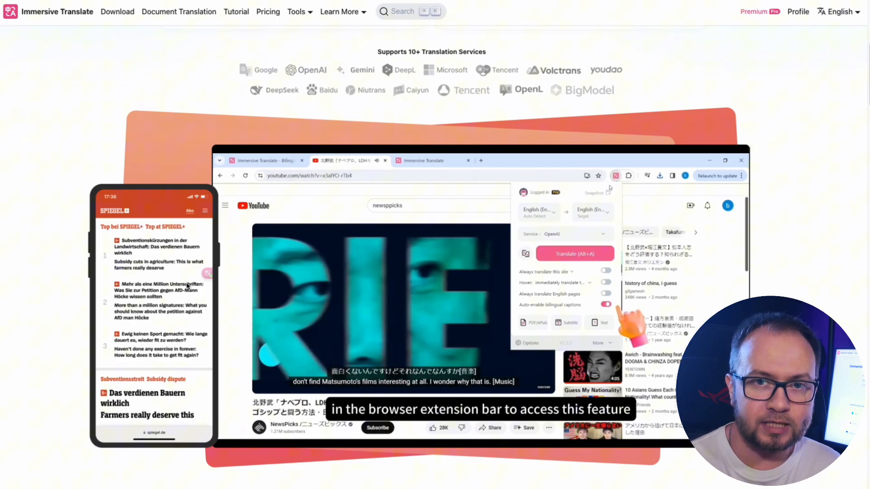
Follow the demo to Options > Video Subtitles with the subtitle service dropdown open.
{"action": "left_click", "coordinate": [529, 343]}
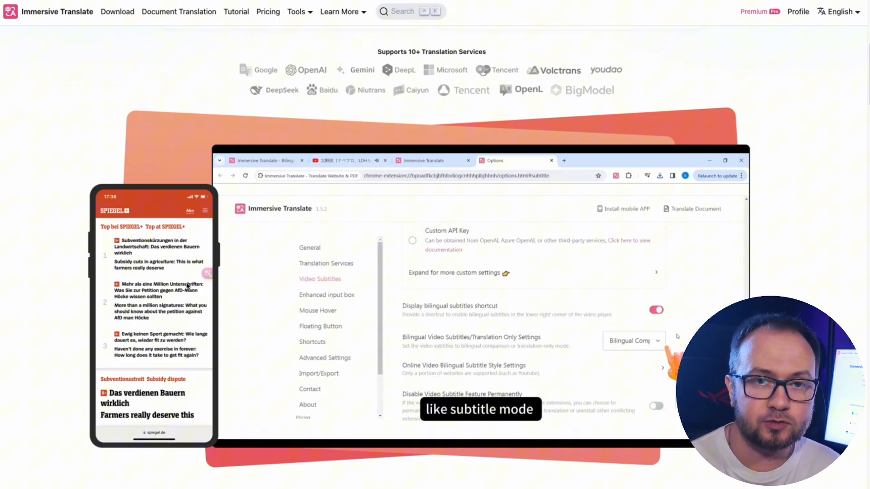
{"action": "left_click", "coordinate": [632, 341]}
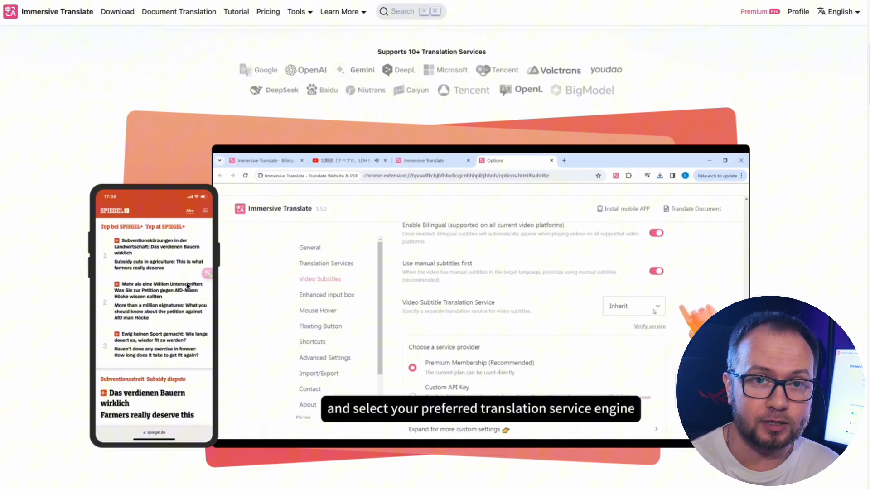
{"action": "left_click", "coordinate": [633, 306]}
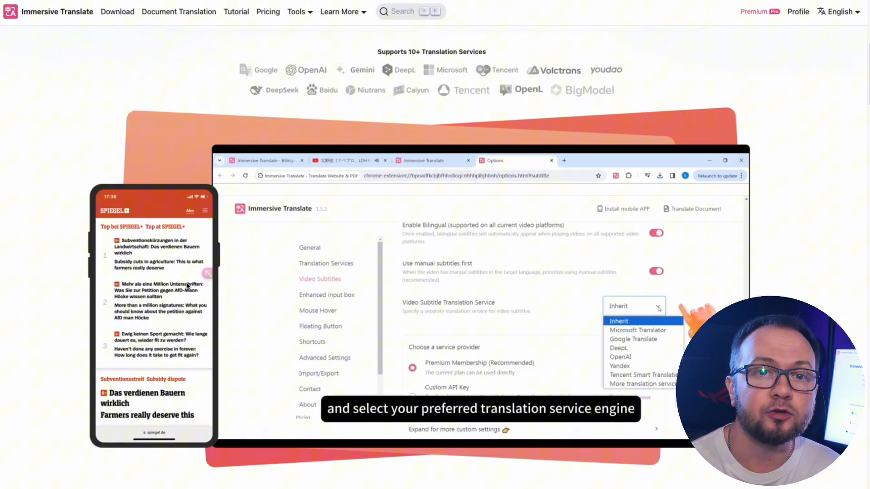